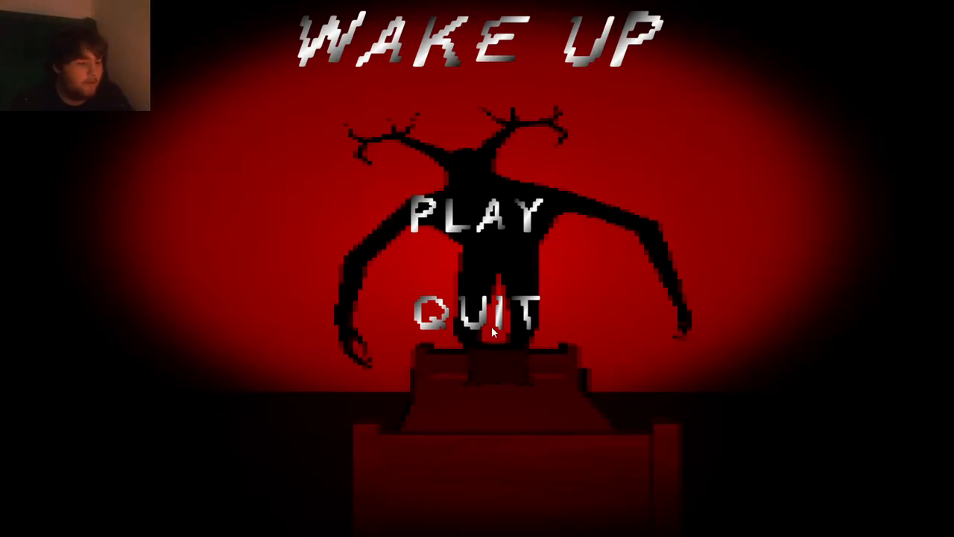
mouse_move(471, 219)
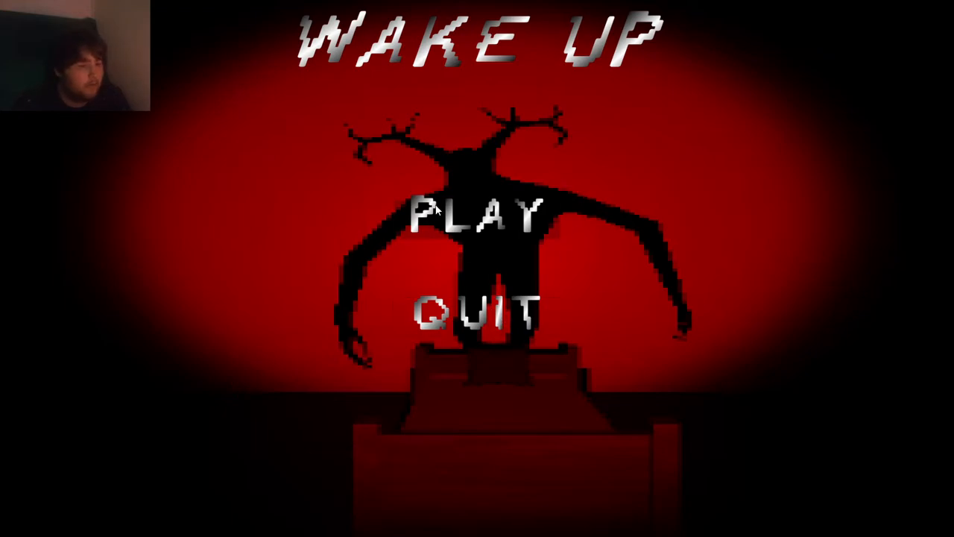
click(481, 216)
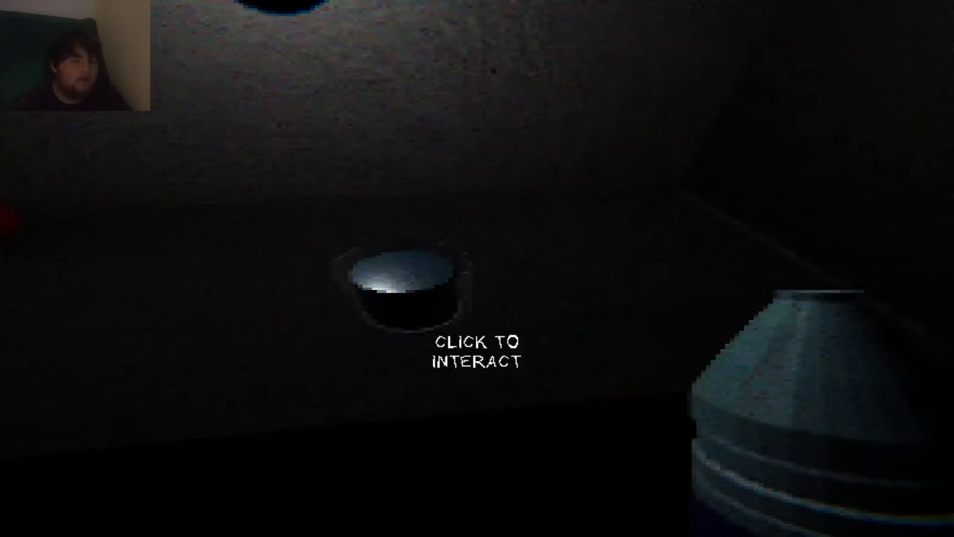
click(407, 291)
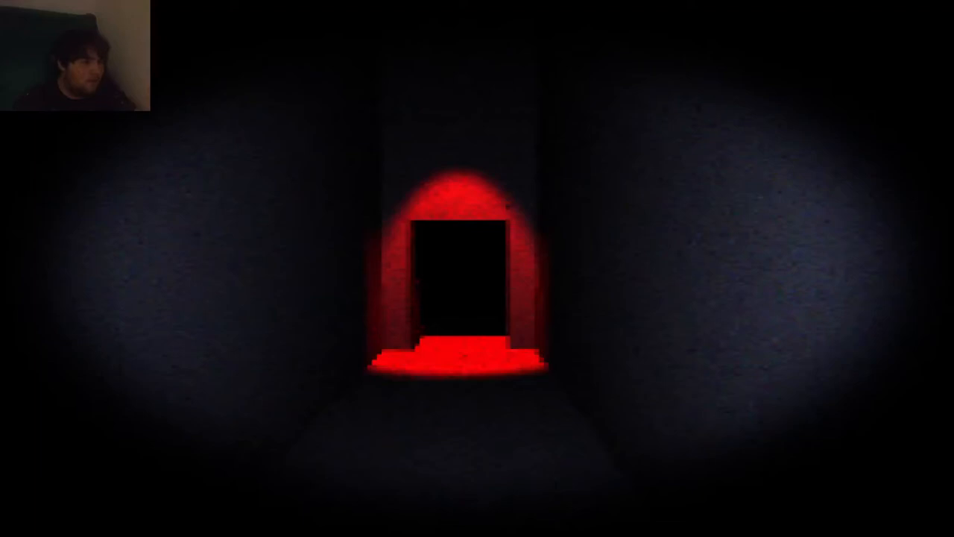
key(w)
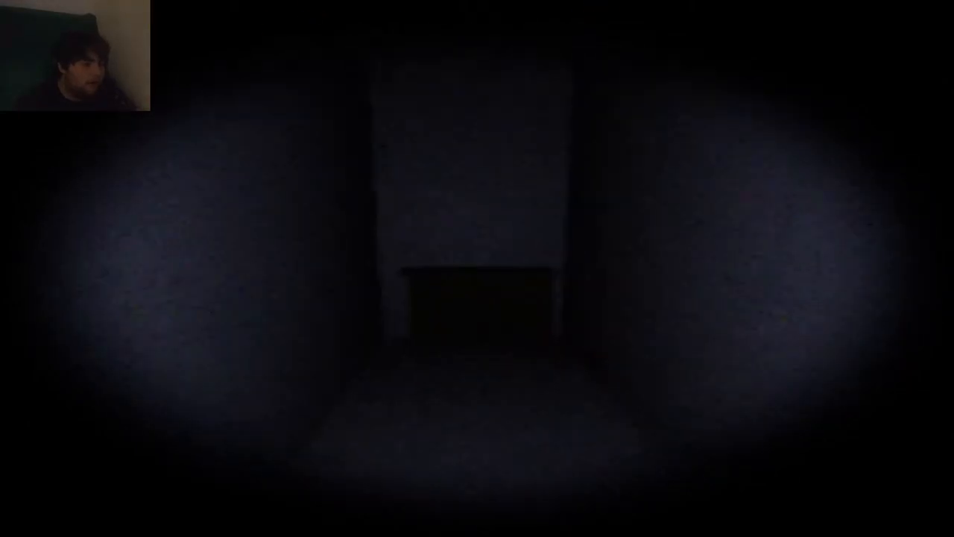
key(w)
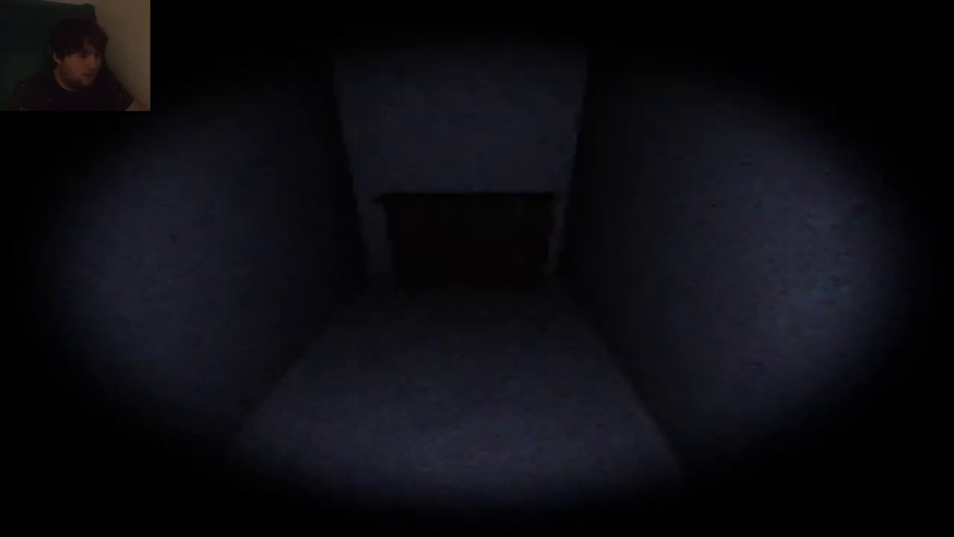